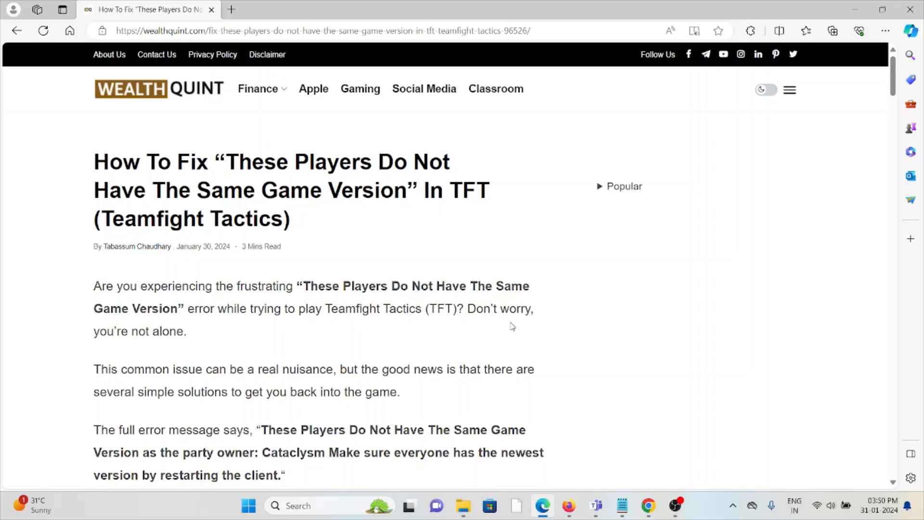
mouse_move(384, 423)
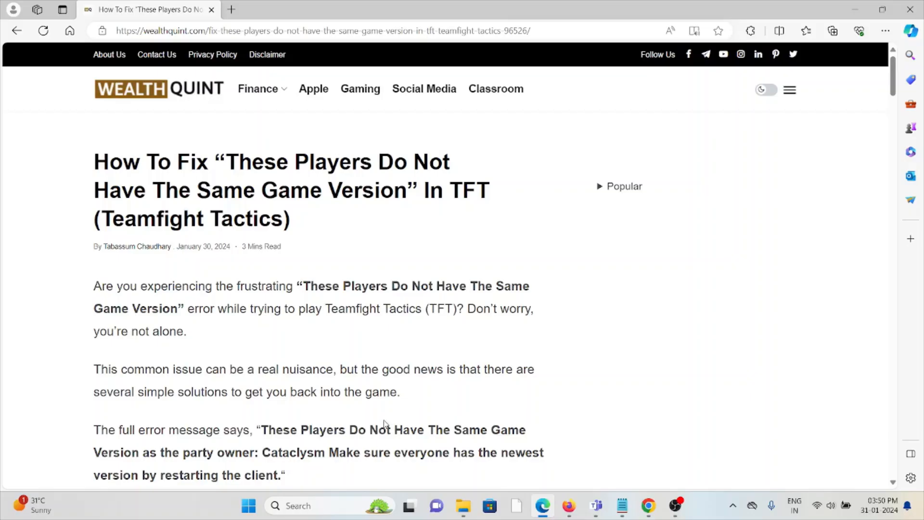
scroll("down", 3)
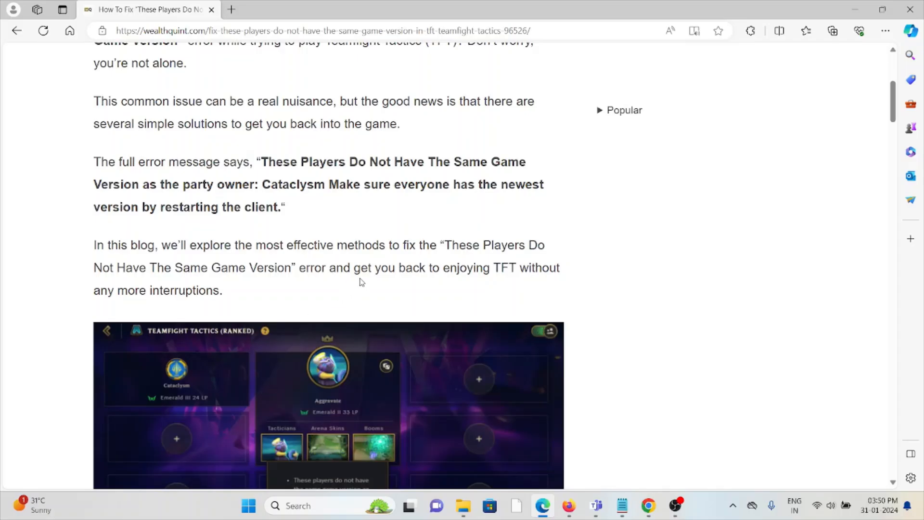
mouse_move(352, 272)
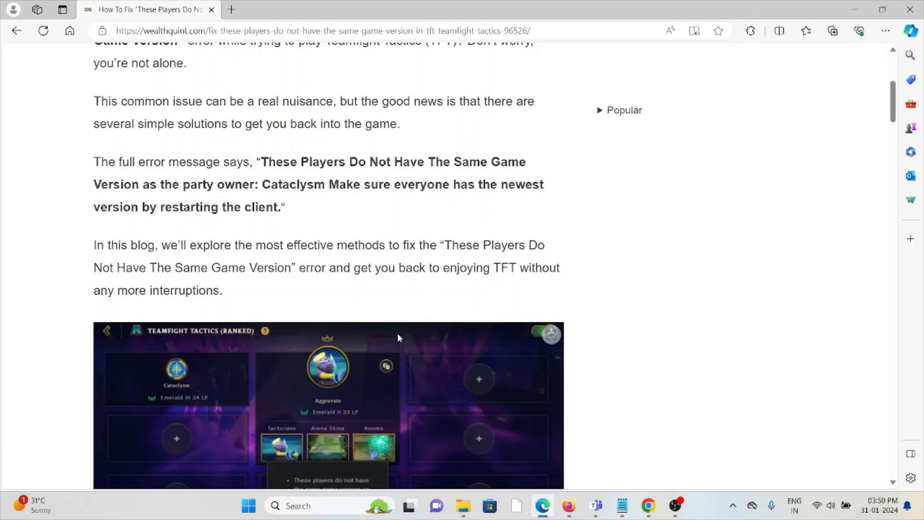
mouse_move(452, 294)
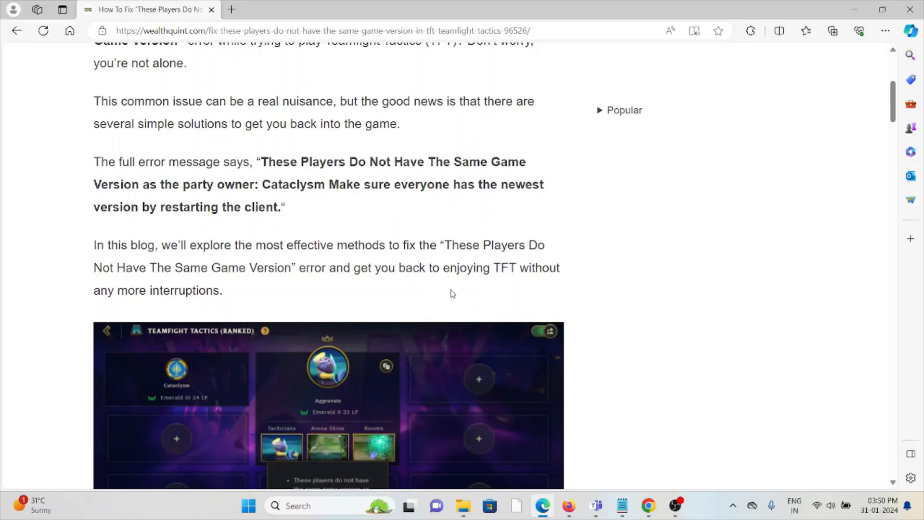
scroll("down", 3)
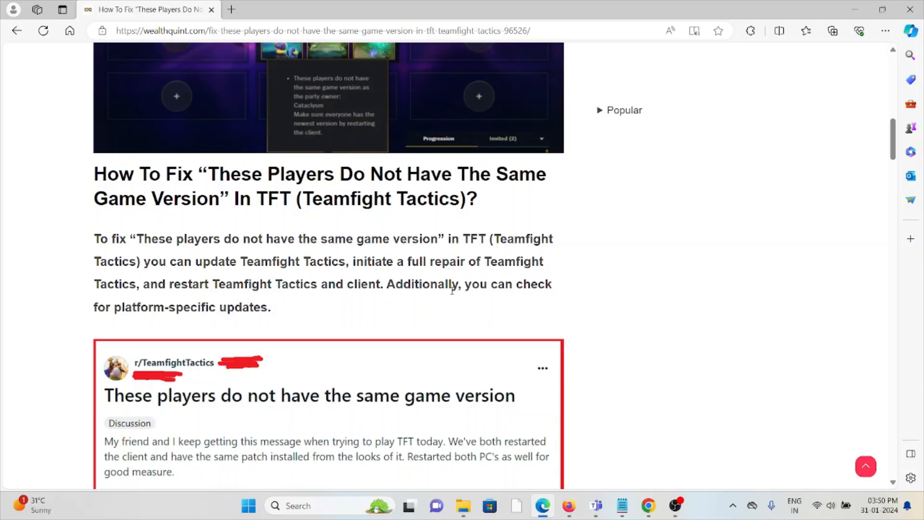
scroll("down", 3)
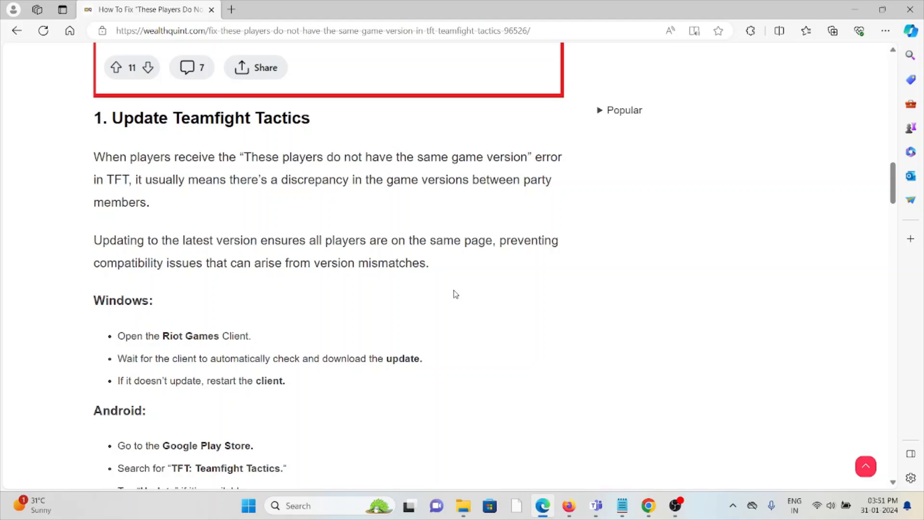
scroll("down", 3)
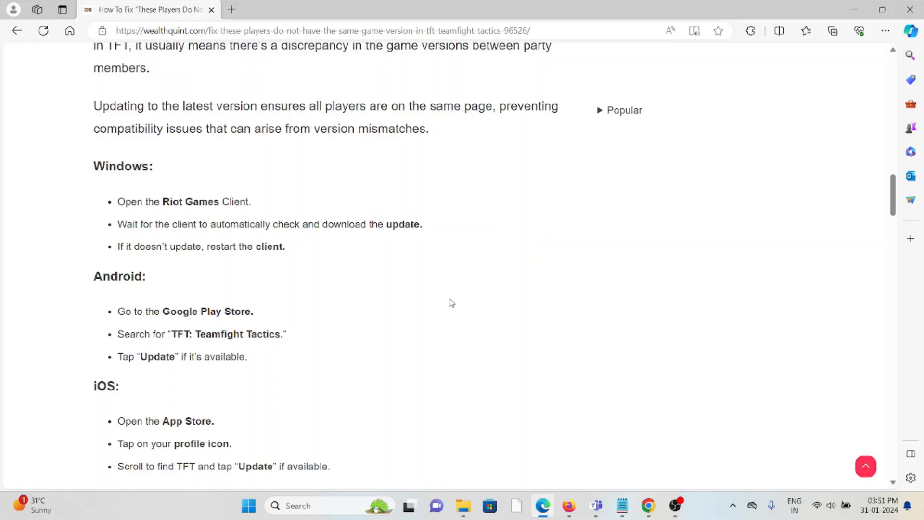
scroll("down", 3)
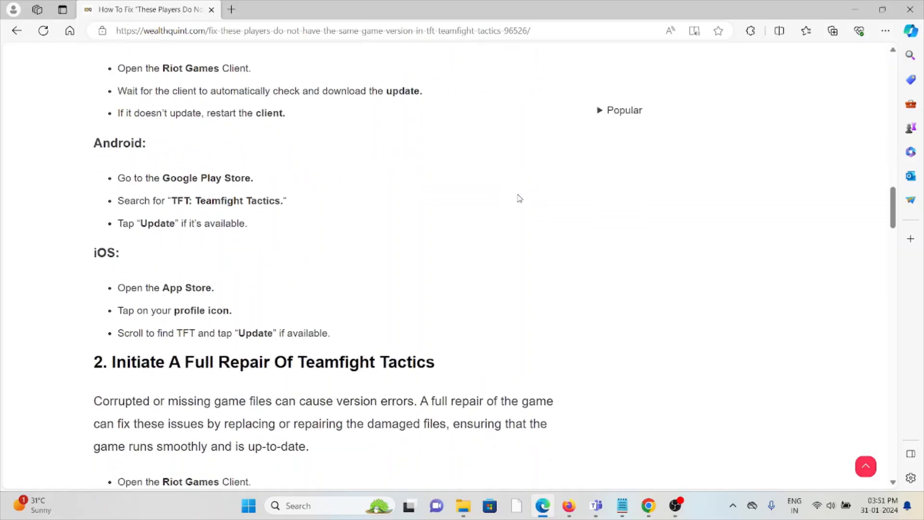
mouse_move(552, 221)
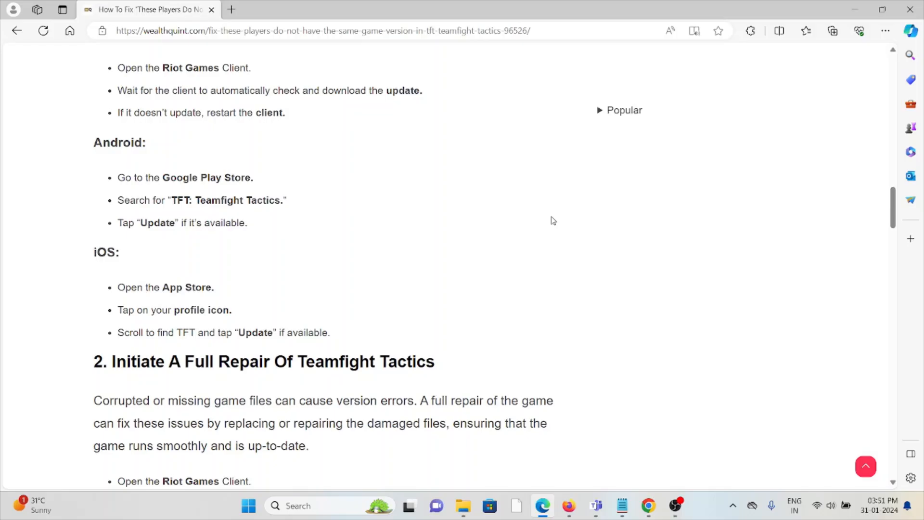
scroll("down", 3)
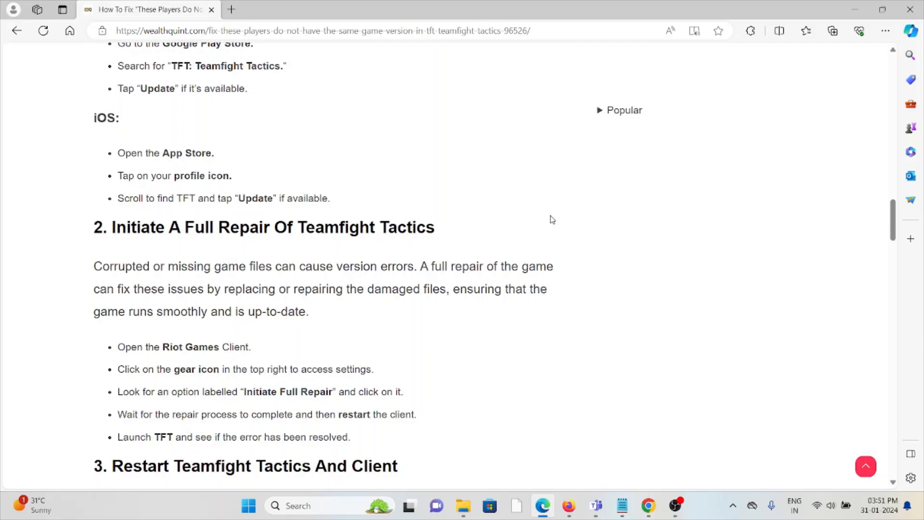
scroll("down", 3)
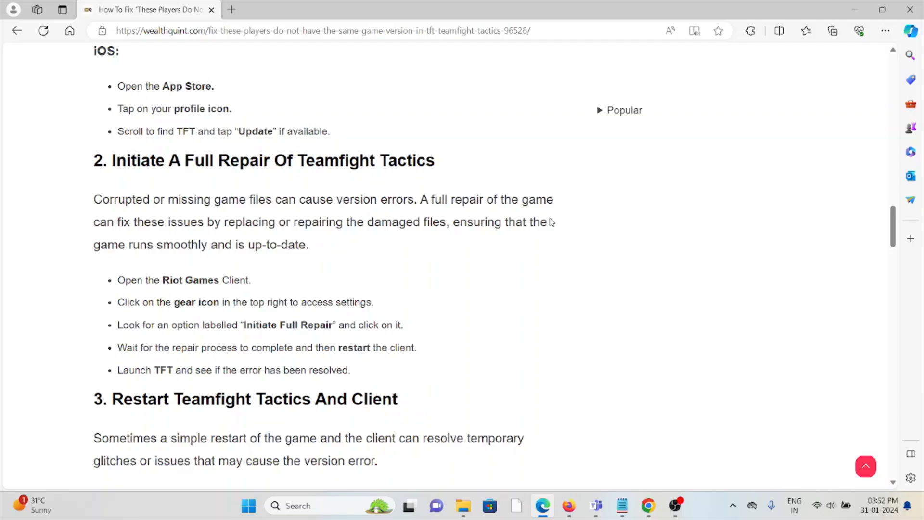
mouse_move(6, 156)
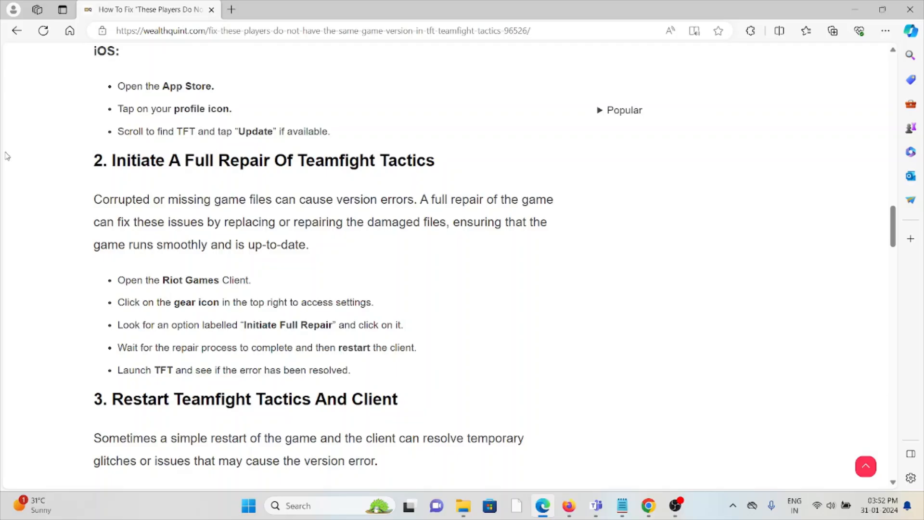
scroll("down", 3)
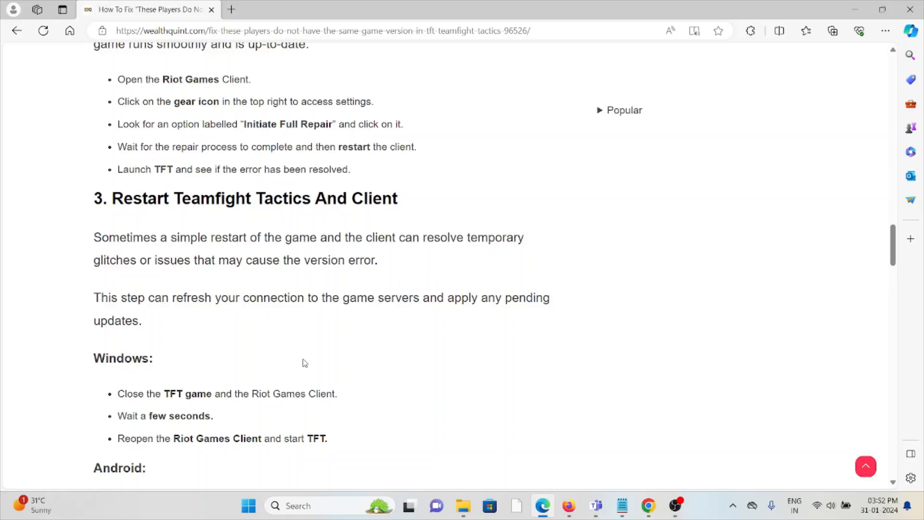
scroll("down", 3)
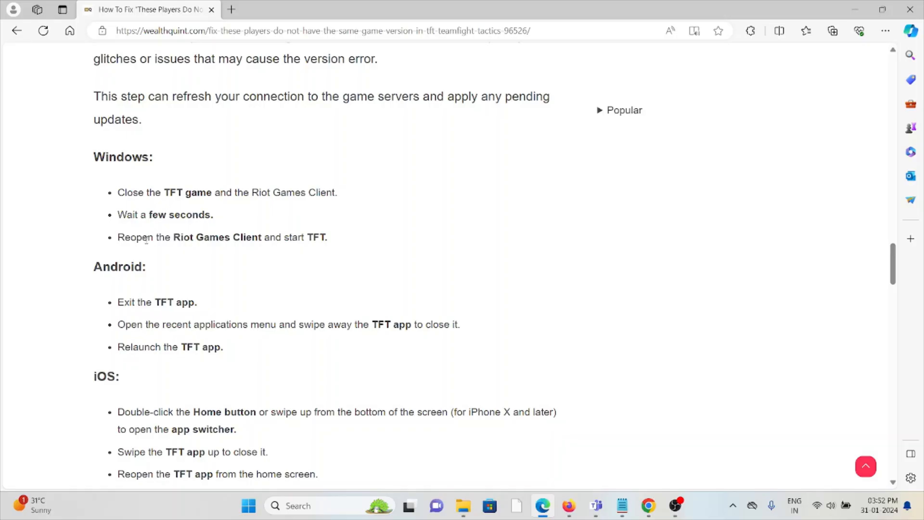
mouse_move(153, 240)
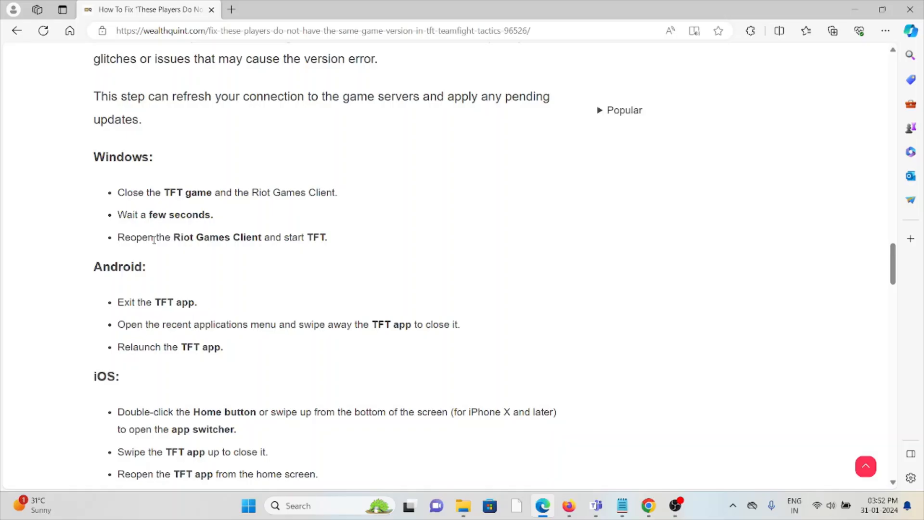
scroll("down", 3)
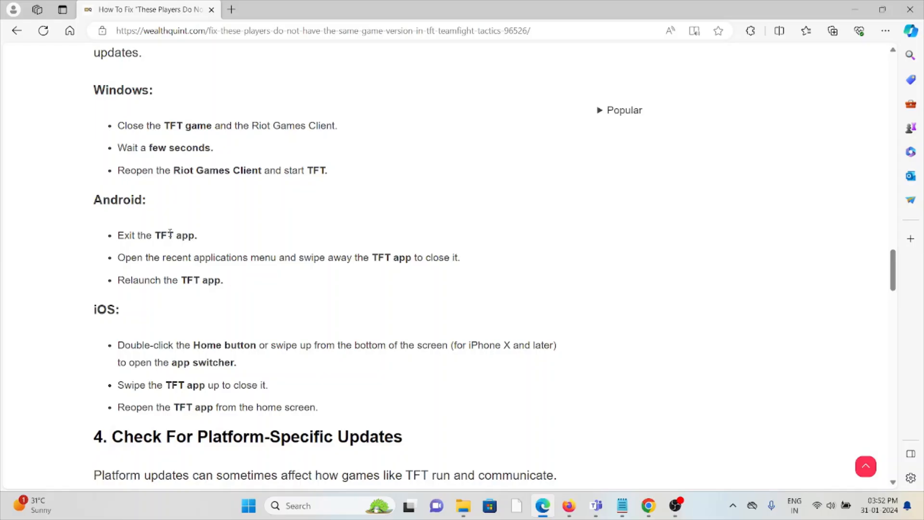
scroll("down", 3)
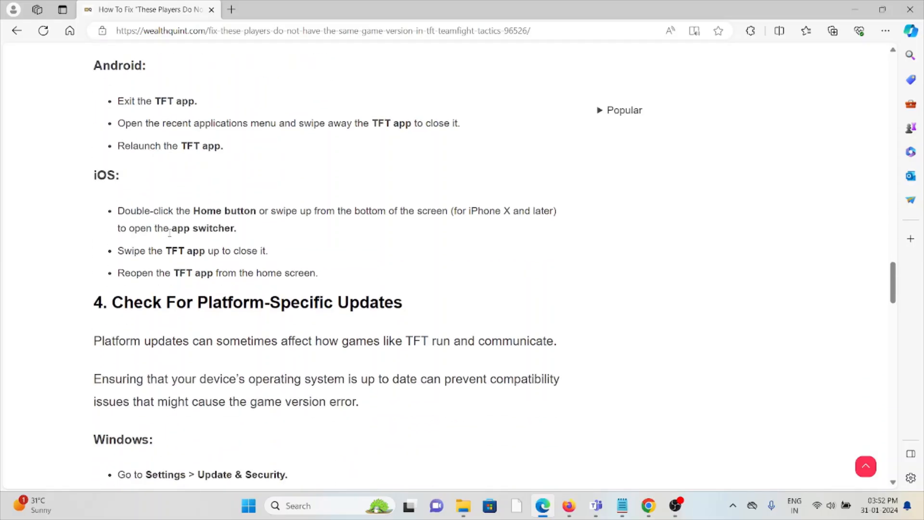
scroll("down", 3)
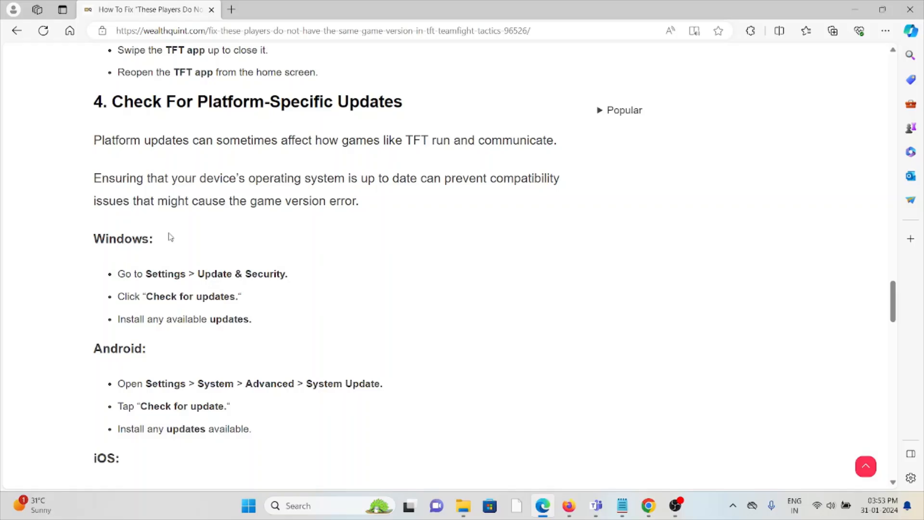
scroll("down", 3)
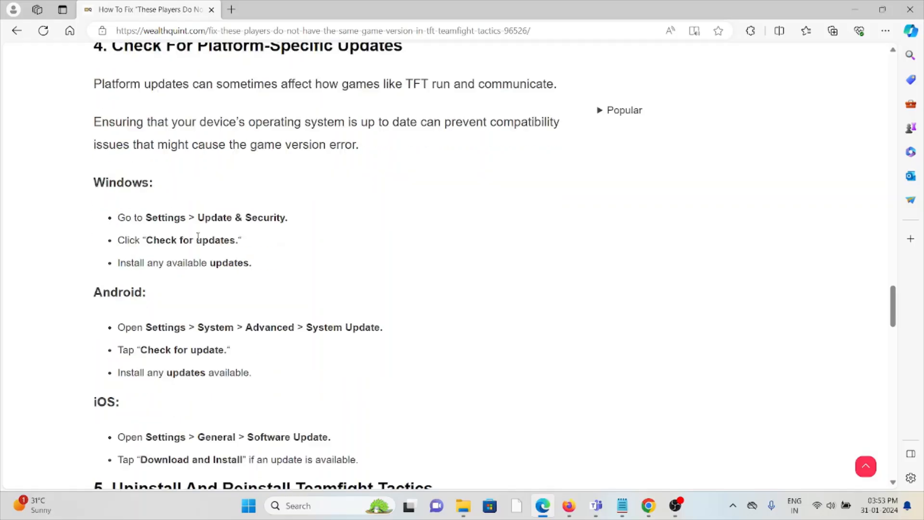
scroll("down", 3)
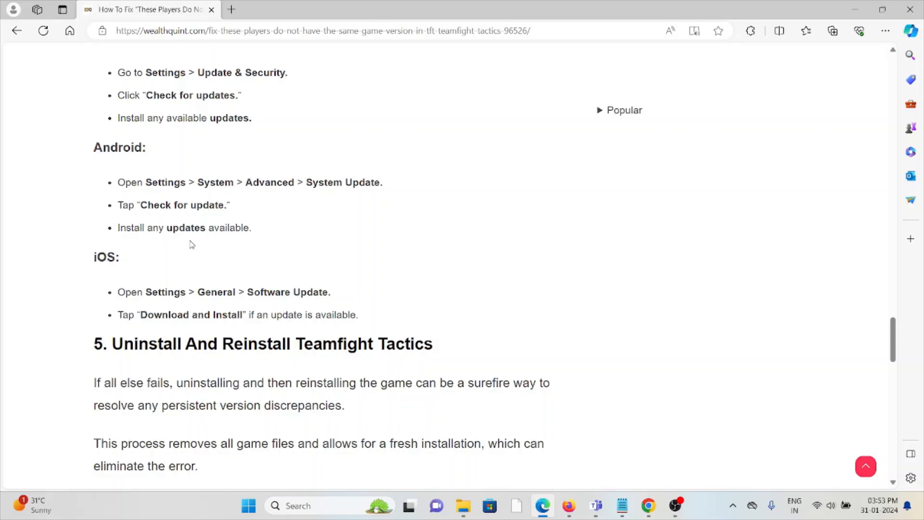
scroll("down", 3)
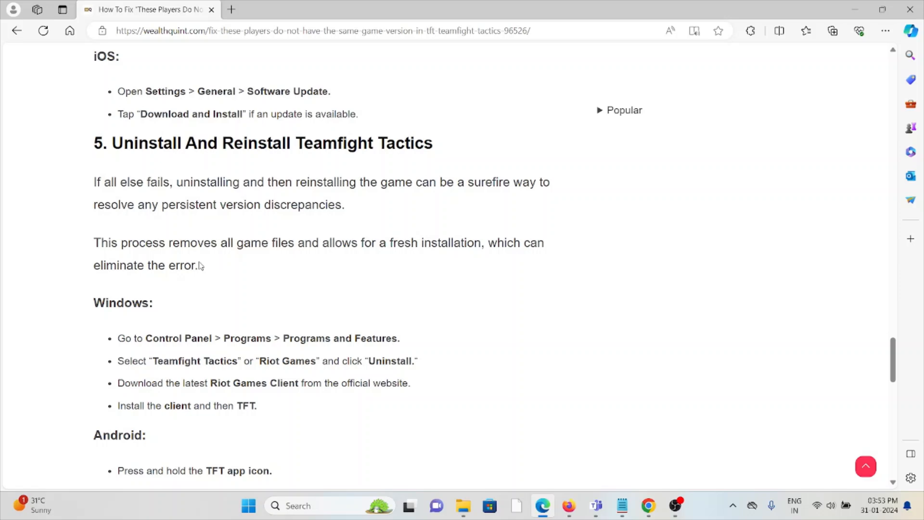
scroll("down", 3)
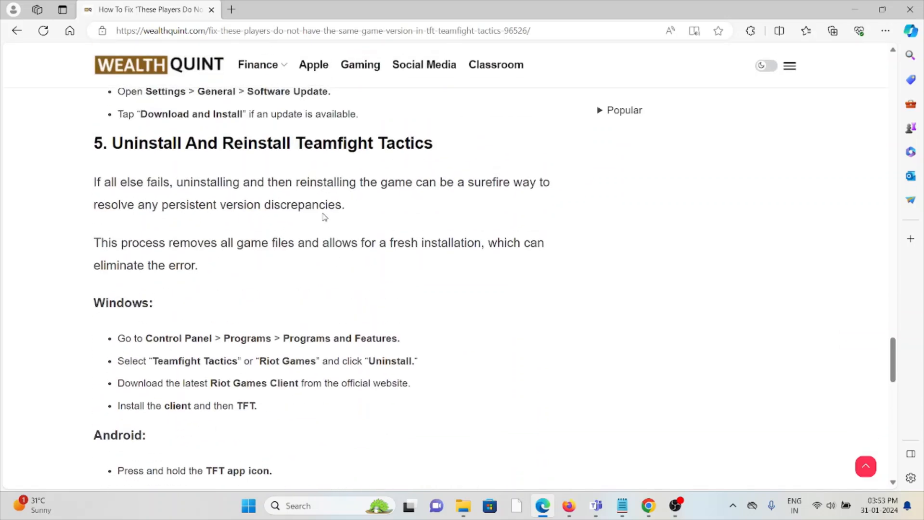
scroll("down", 3)
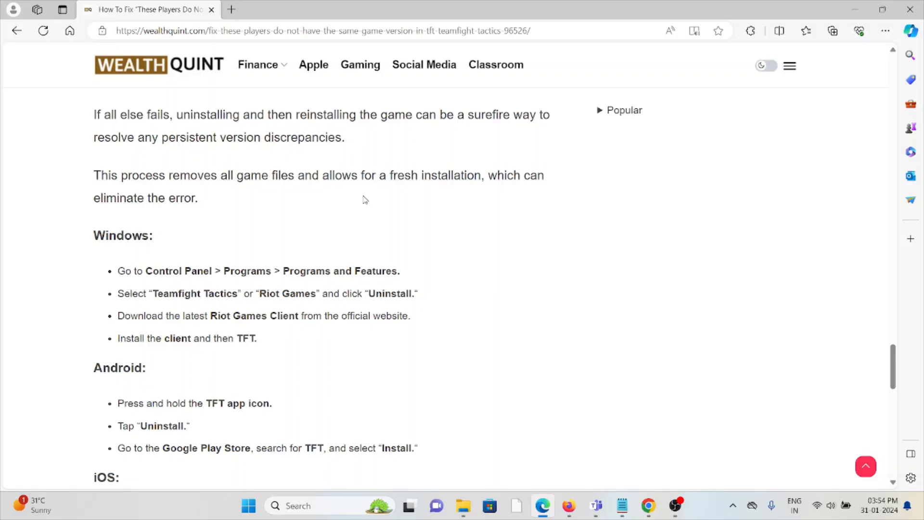
scroll("down", 3)
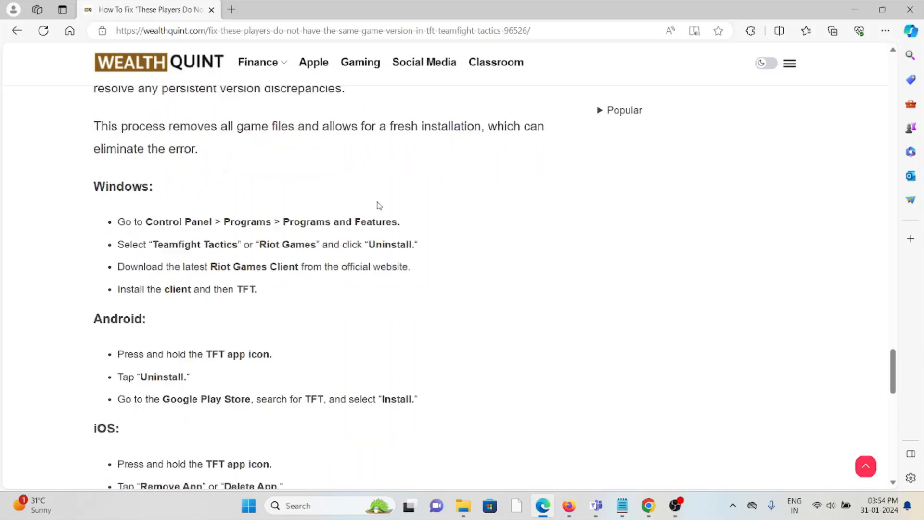
scroll("down", 3)
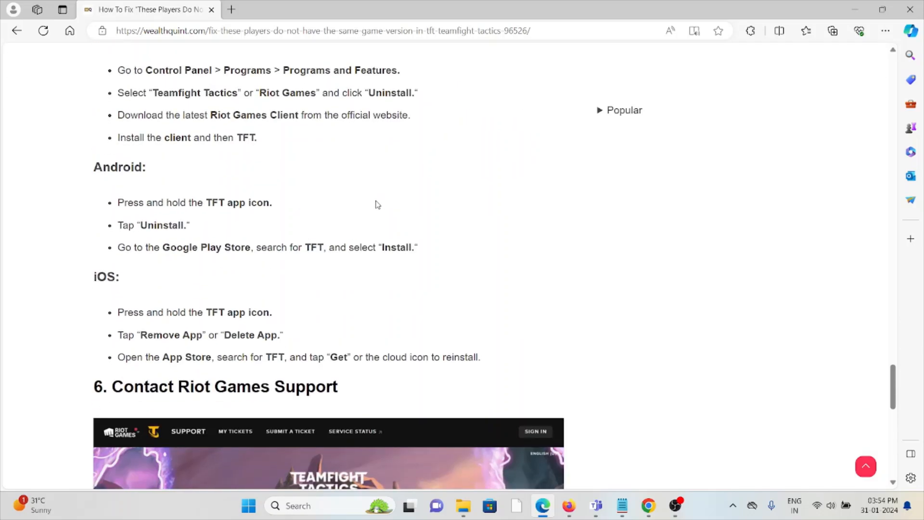
mouse_move(371, 207)
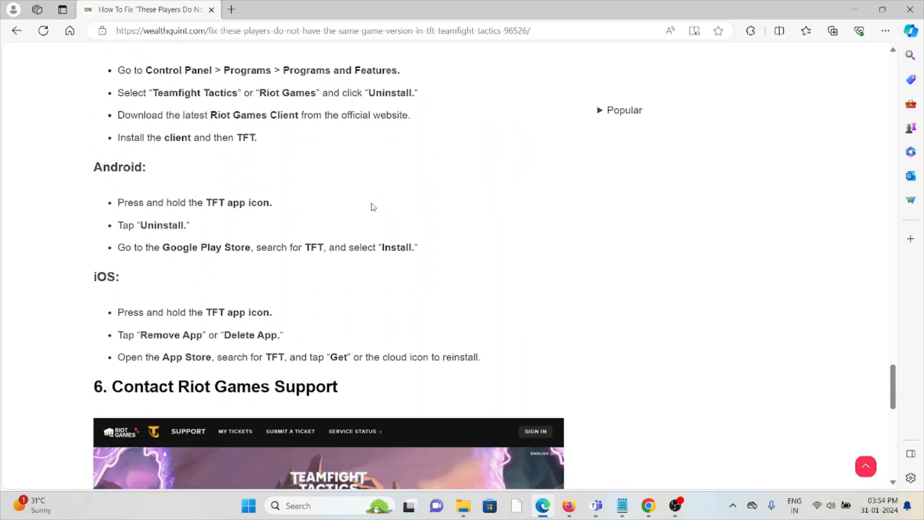
scroll("down", 3)
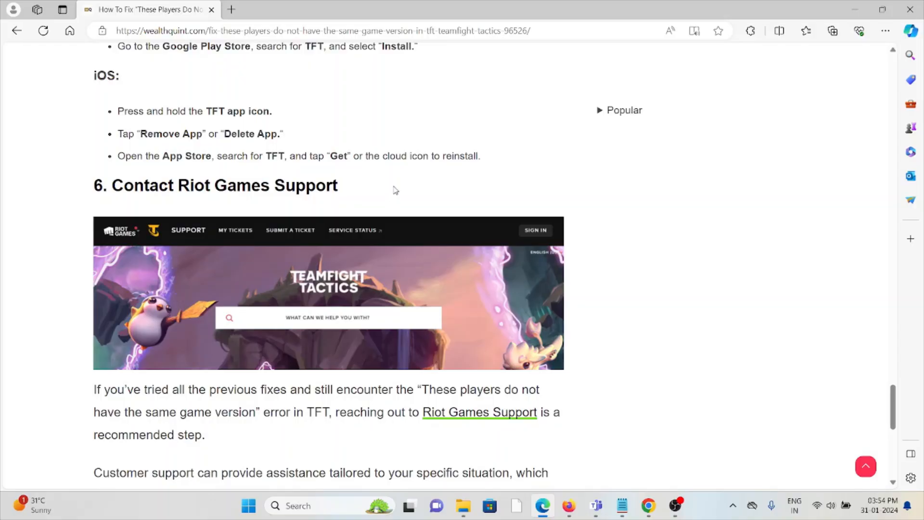
mouse_move(399, 190)
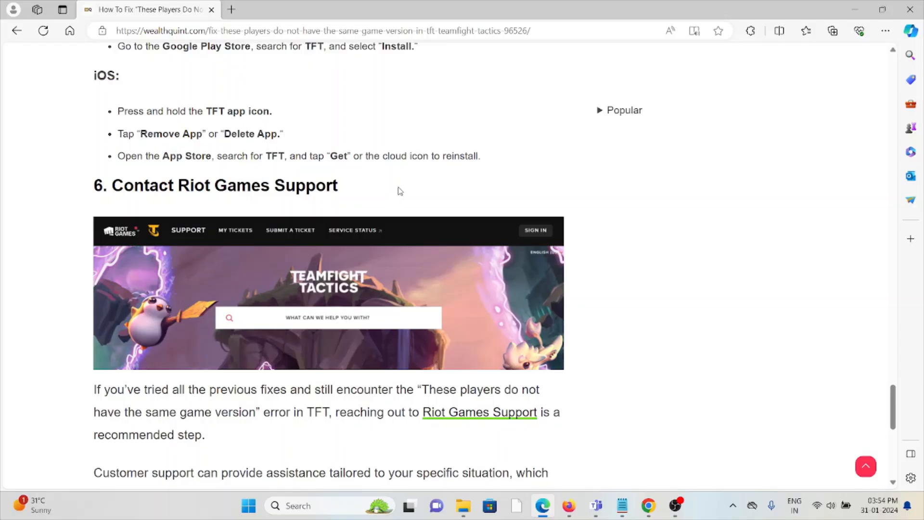
scroll("down", 3)
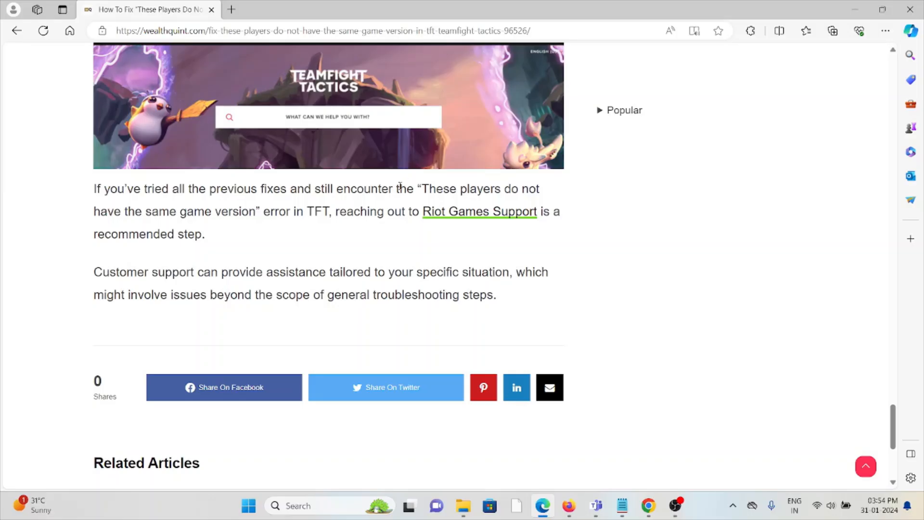
mouse_move(386, 189)
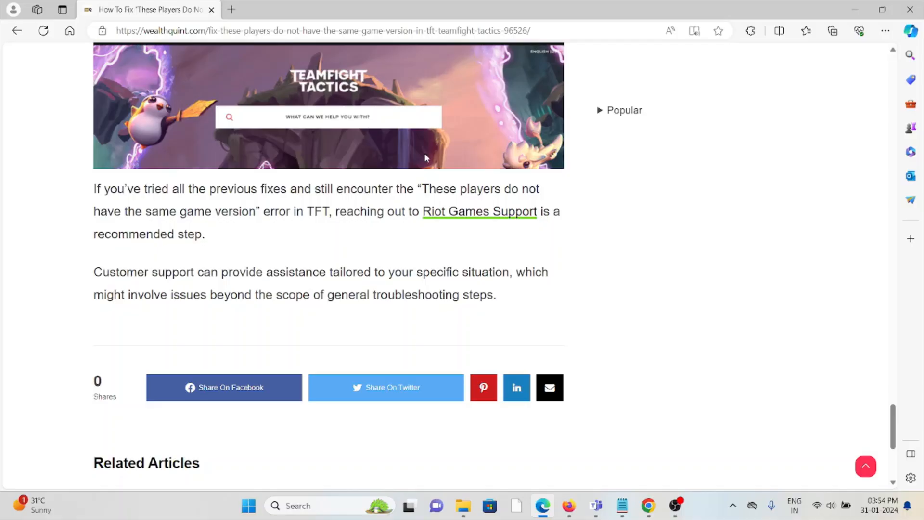
scroll("up", 3)
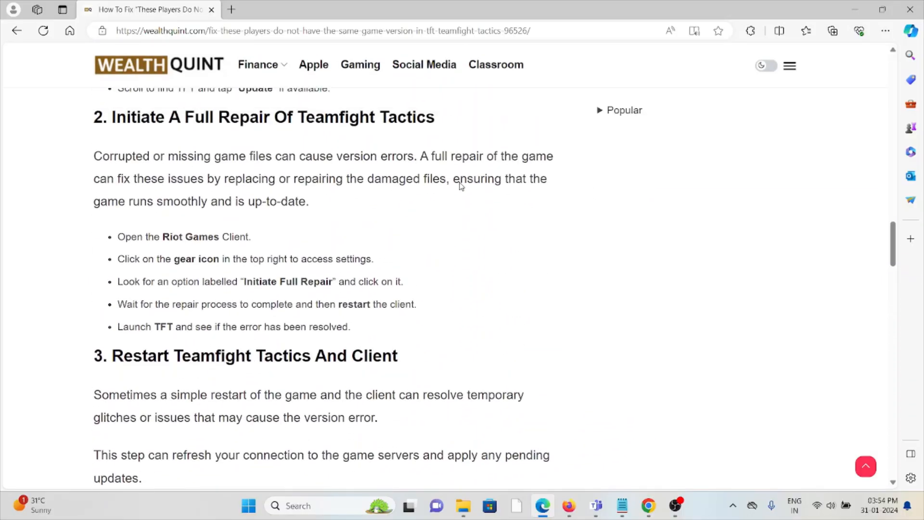
scroll("up", 3)
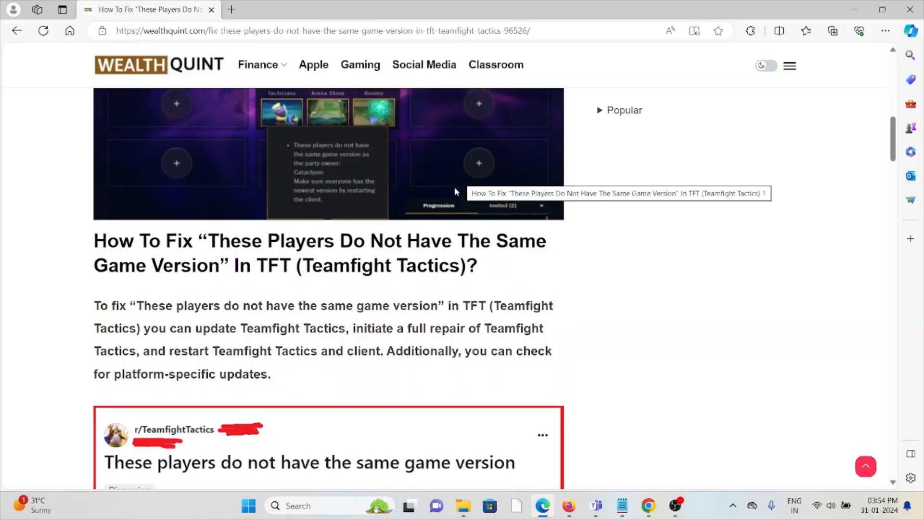
scroll("up", 3)
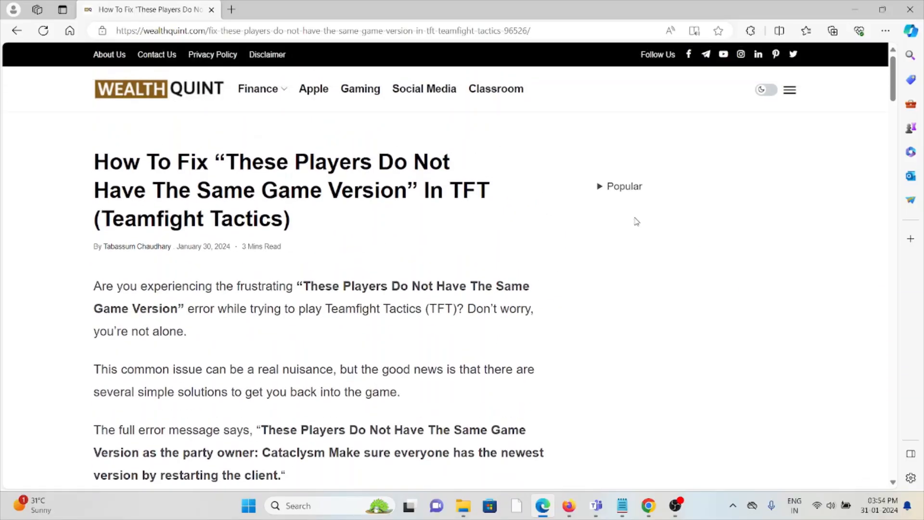